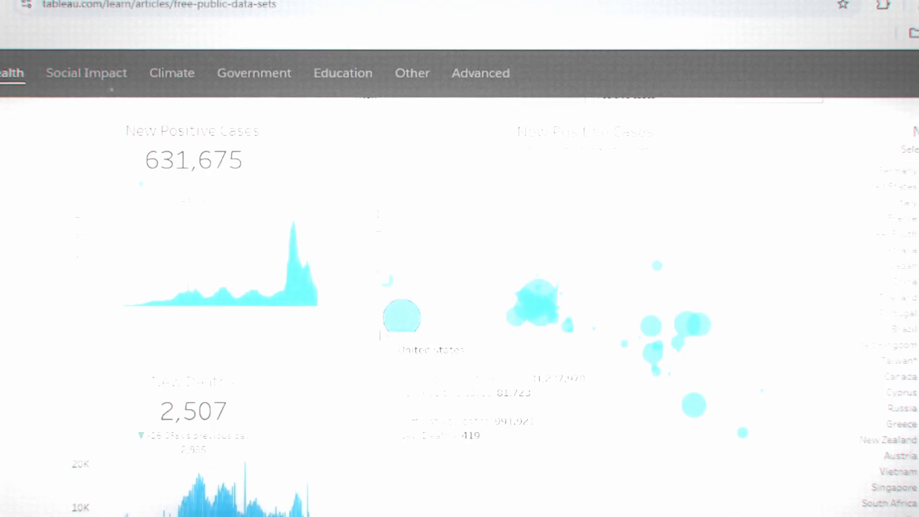
{"action": "scroll", "scroll_direction": "down", "scroll_amount": 3}
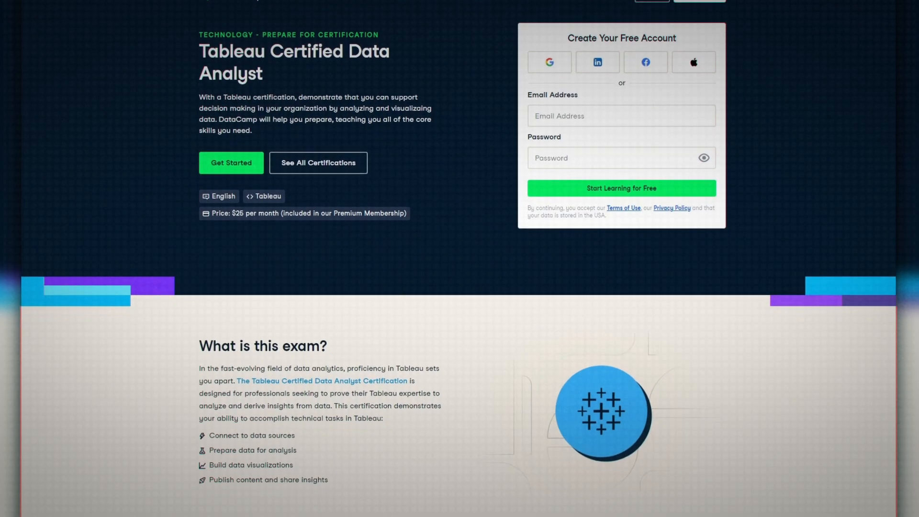
{"action": "scroll", "scroll_direction": "down", "scroll_amount": 3}
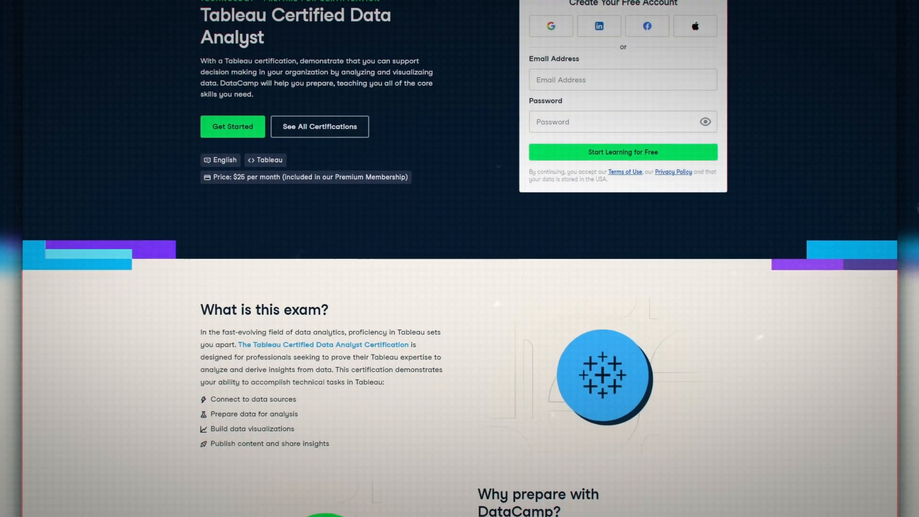
{"action": "scroll", "scroll_direction": "down", "scroll_amount": 3}
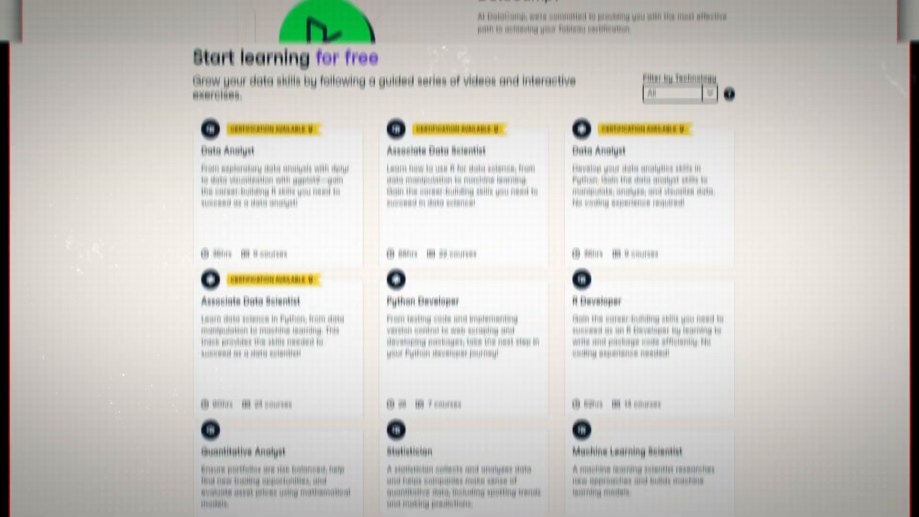
{"action": "scroll", "scroll_direction": "down", "scroll_amount": 3}
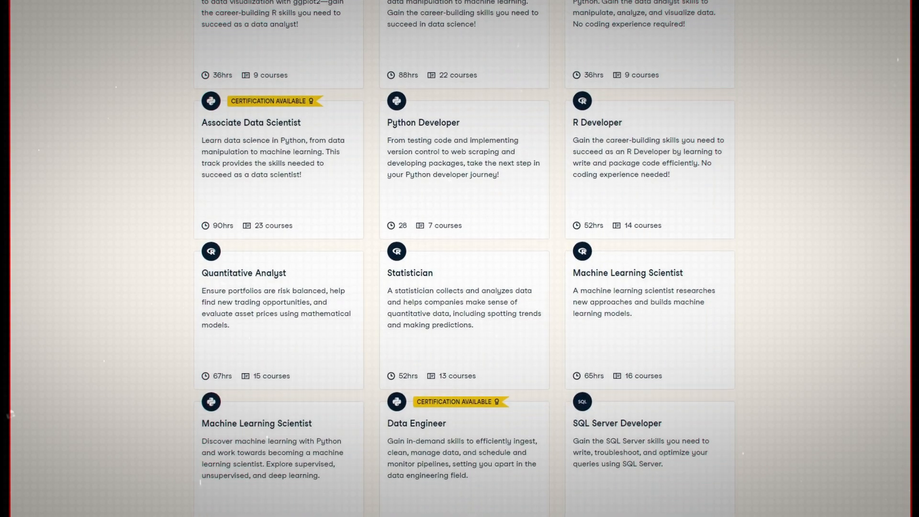
{"action": "scroll", "scroll_direction": "down", "scroll_amount": 3}
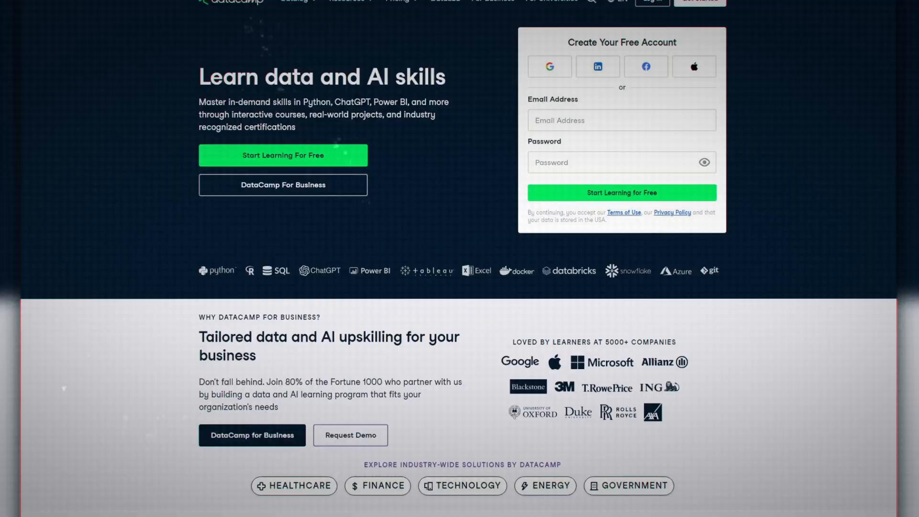
{"action": "scroll", "scroll_direction": "down", "scroll_amount": 3}
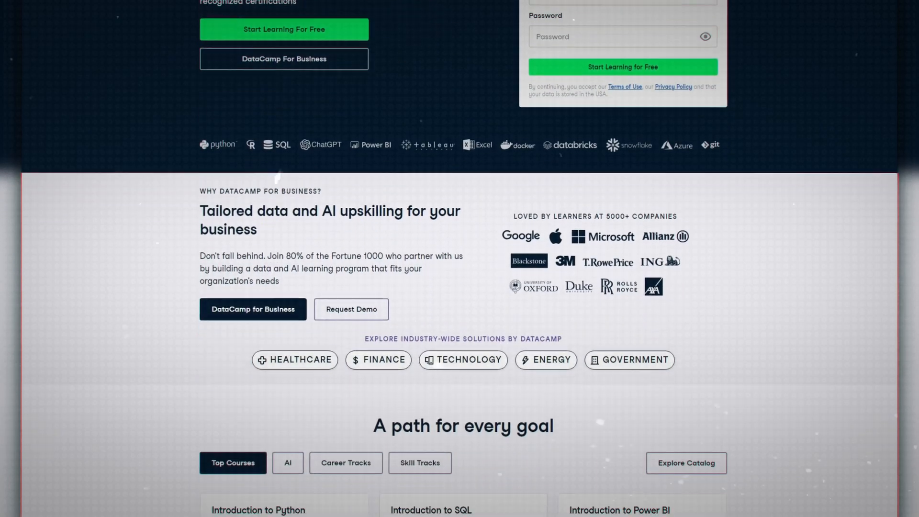
{"action": "scroll", "scroll_direction": "down", "scroll_amount": 3}
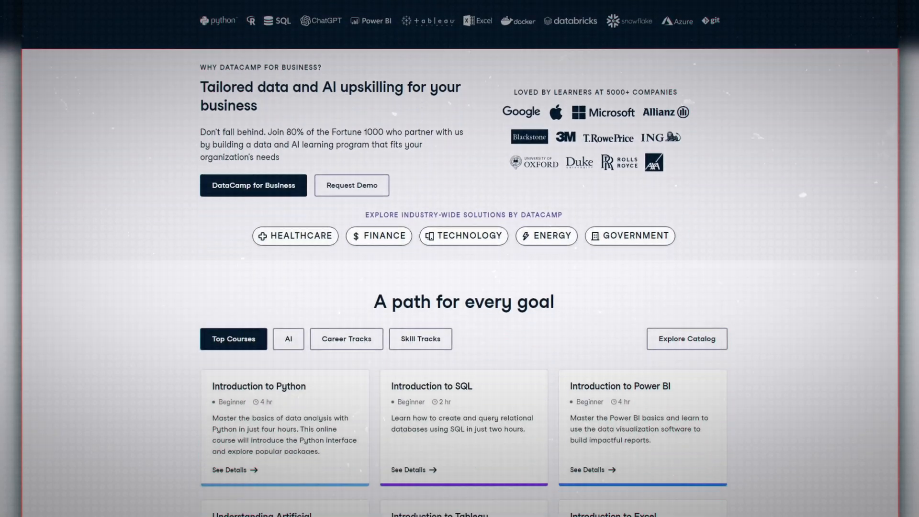
{"action": "scroll", "scroll_direction": "down", "scroll_amount": 3}
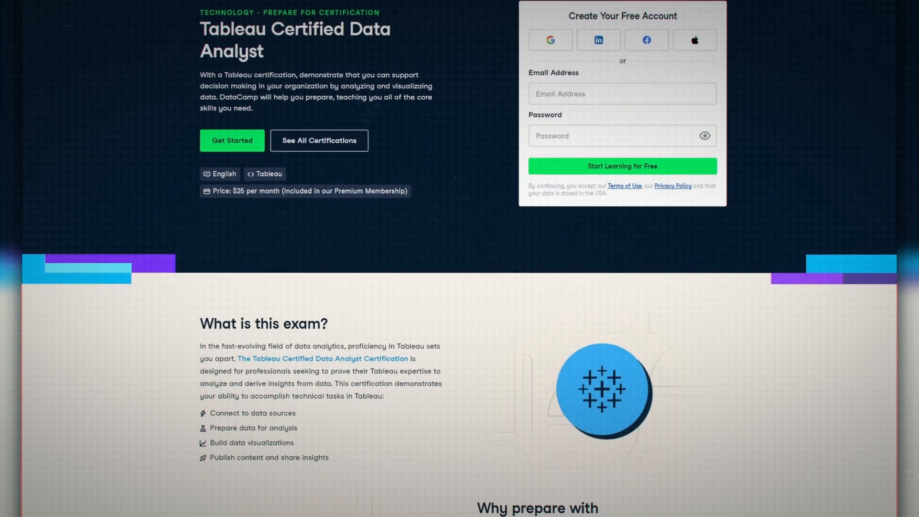
{"action": "scroll", "scroll_direction": "down", "scroll_amount": 3}
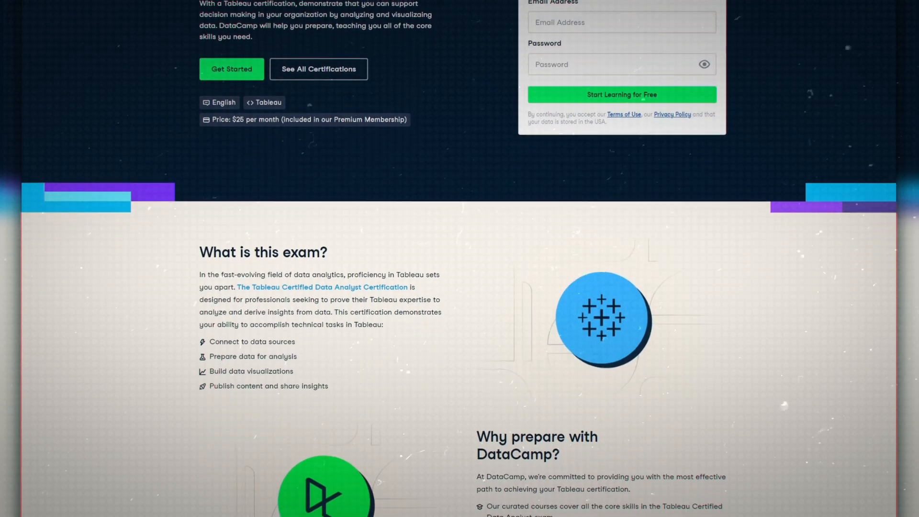
{"action": "scroll", "scroll_direction": "down", "scroll_amount": 3}
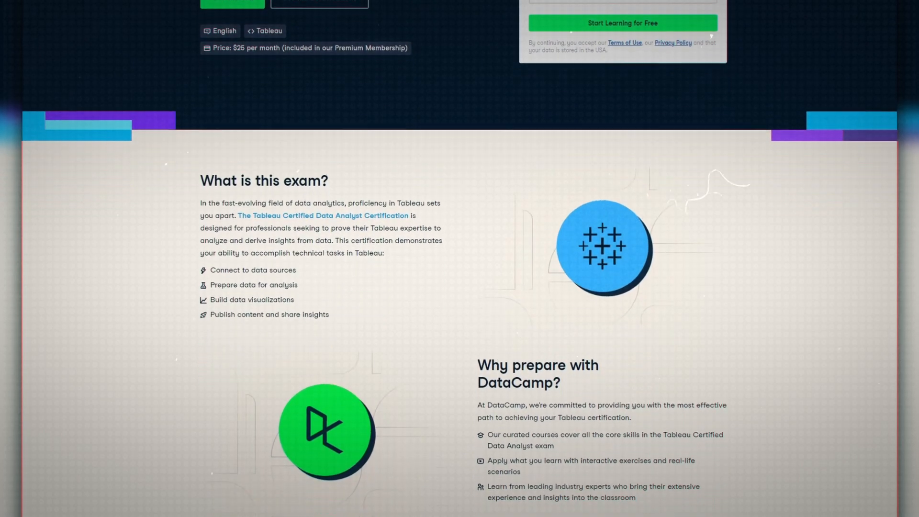
{"action": "scroll", "scroll_direction": "up", "scroll_amount": 3}
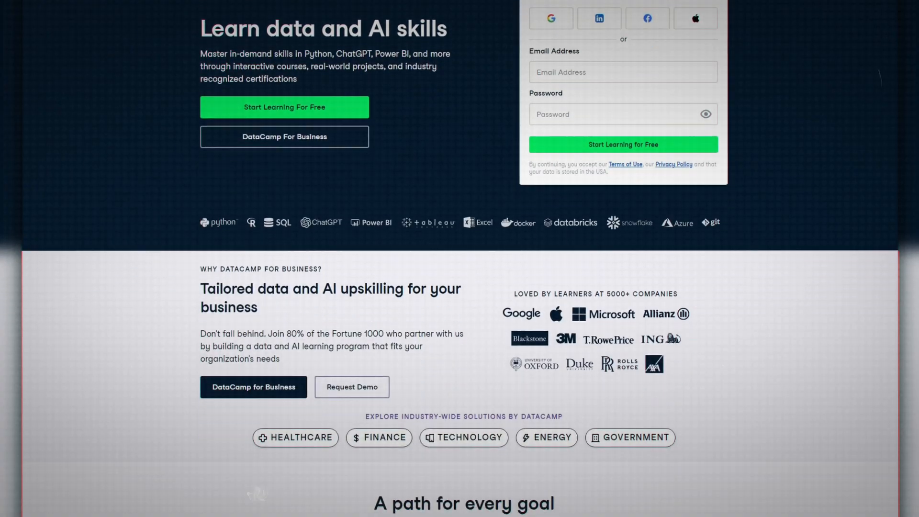
{"action": "scroll", "scroll_direction": "down", "scroll_amount": 3}
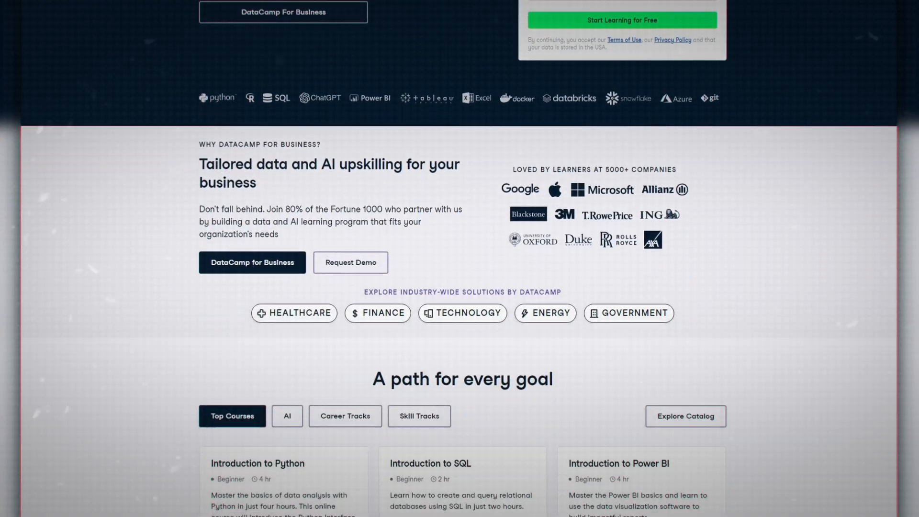